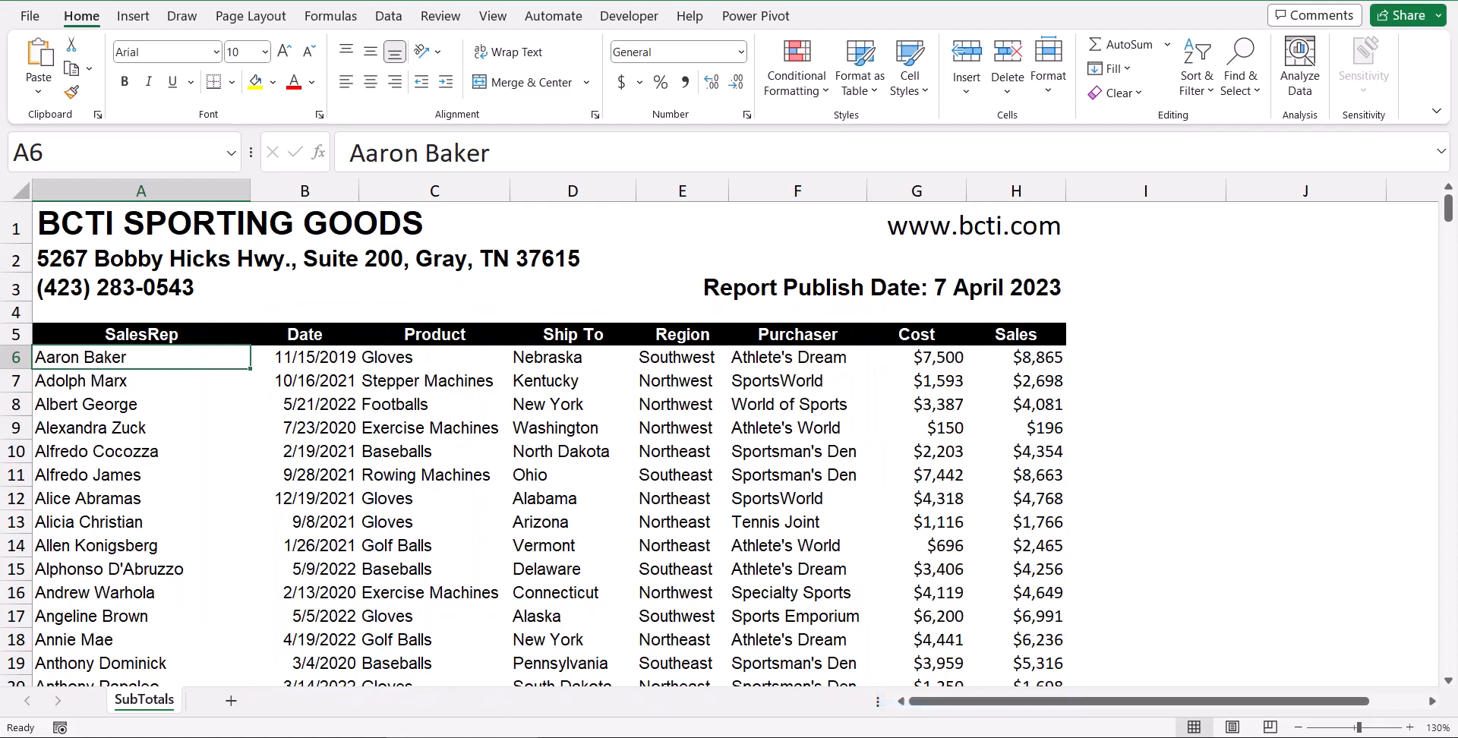
Preview the printout from File > Print and bring up the Page Setup print-titles settings.
scroll("down", 3)
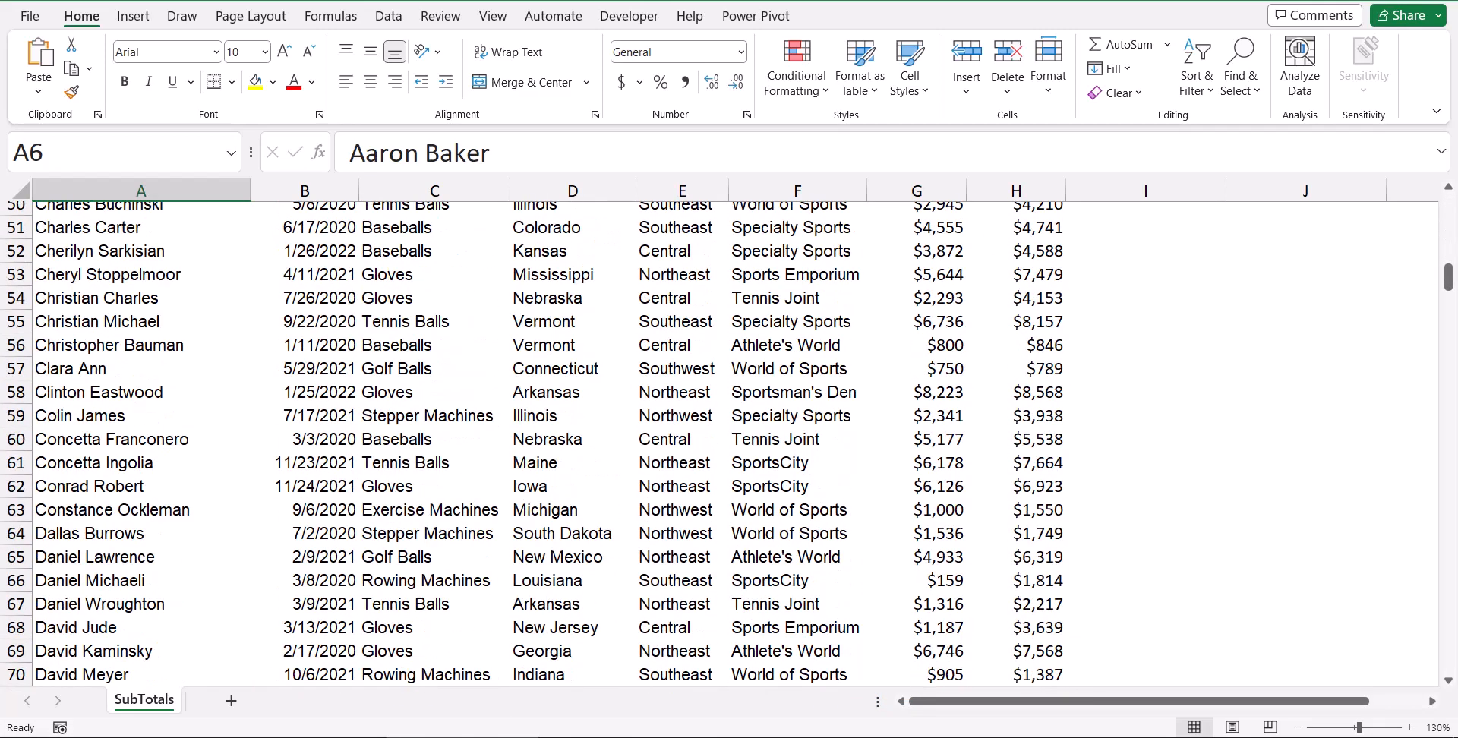
scroll("down", 3)
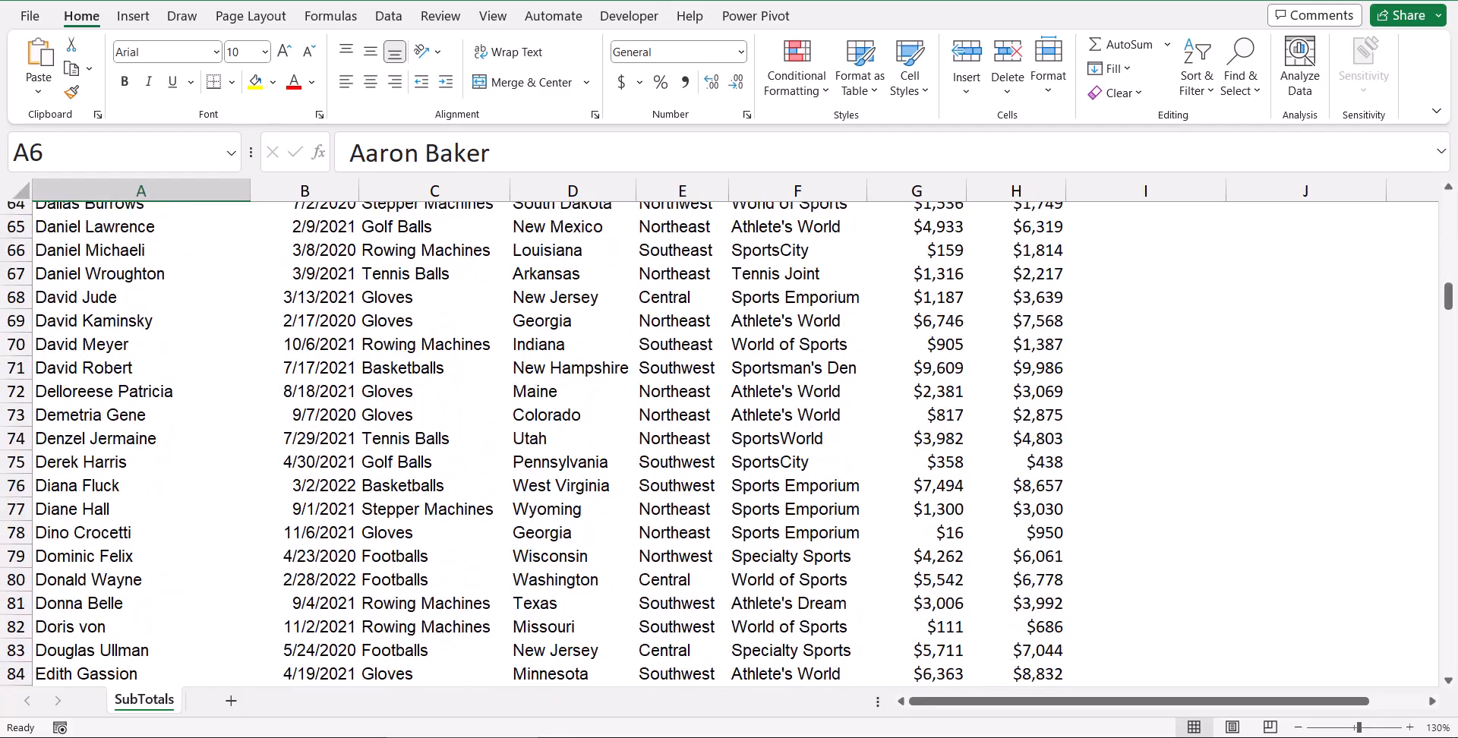
left_click(28, 15)
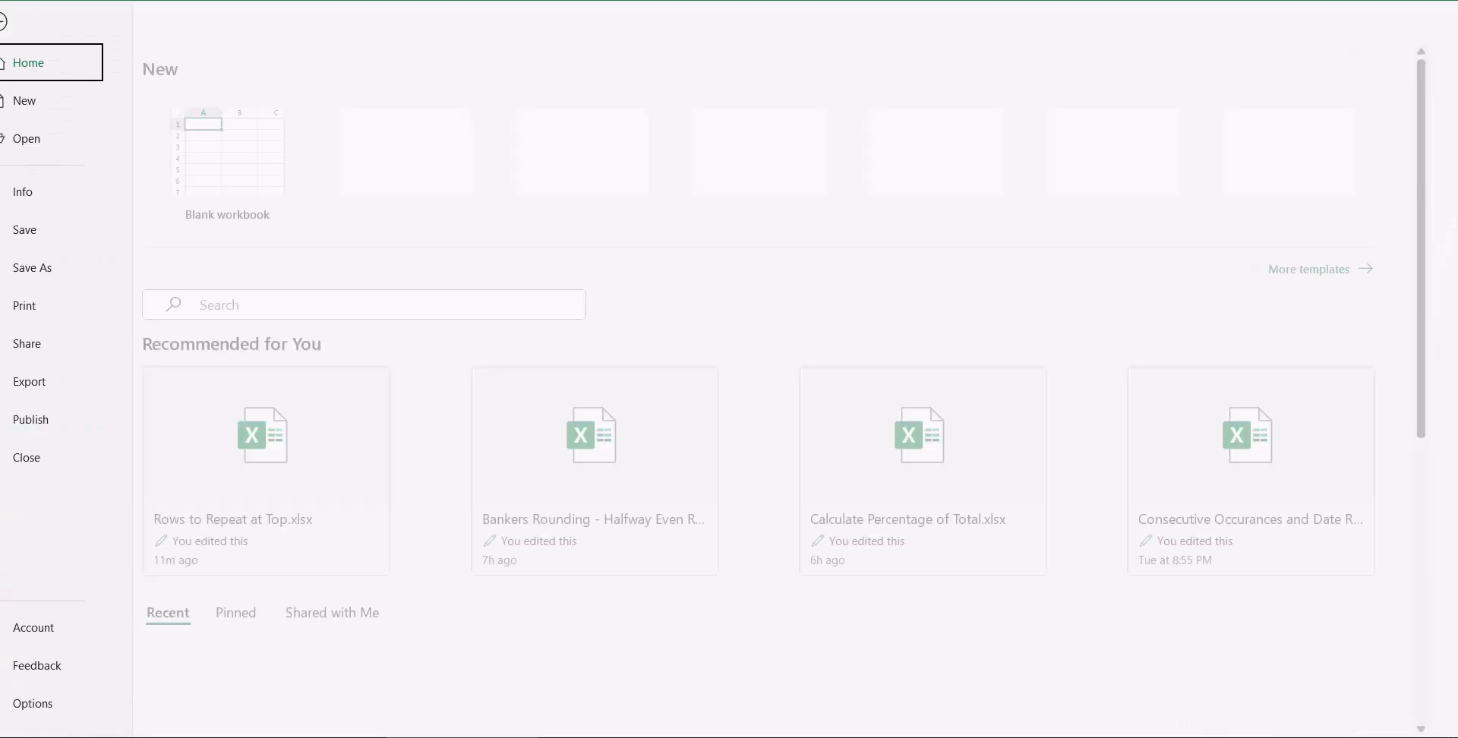
left_click(24, 306)
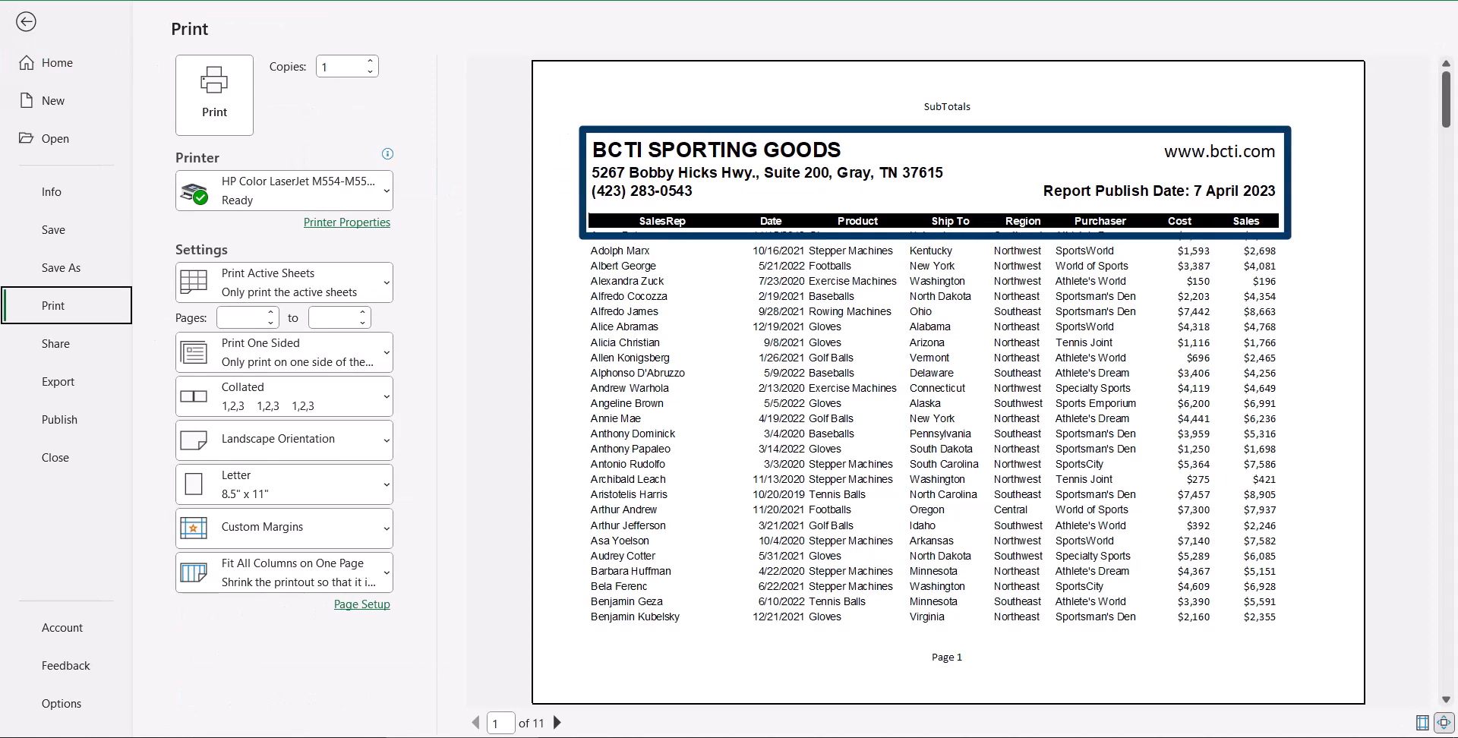
left_click(558, 722)
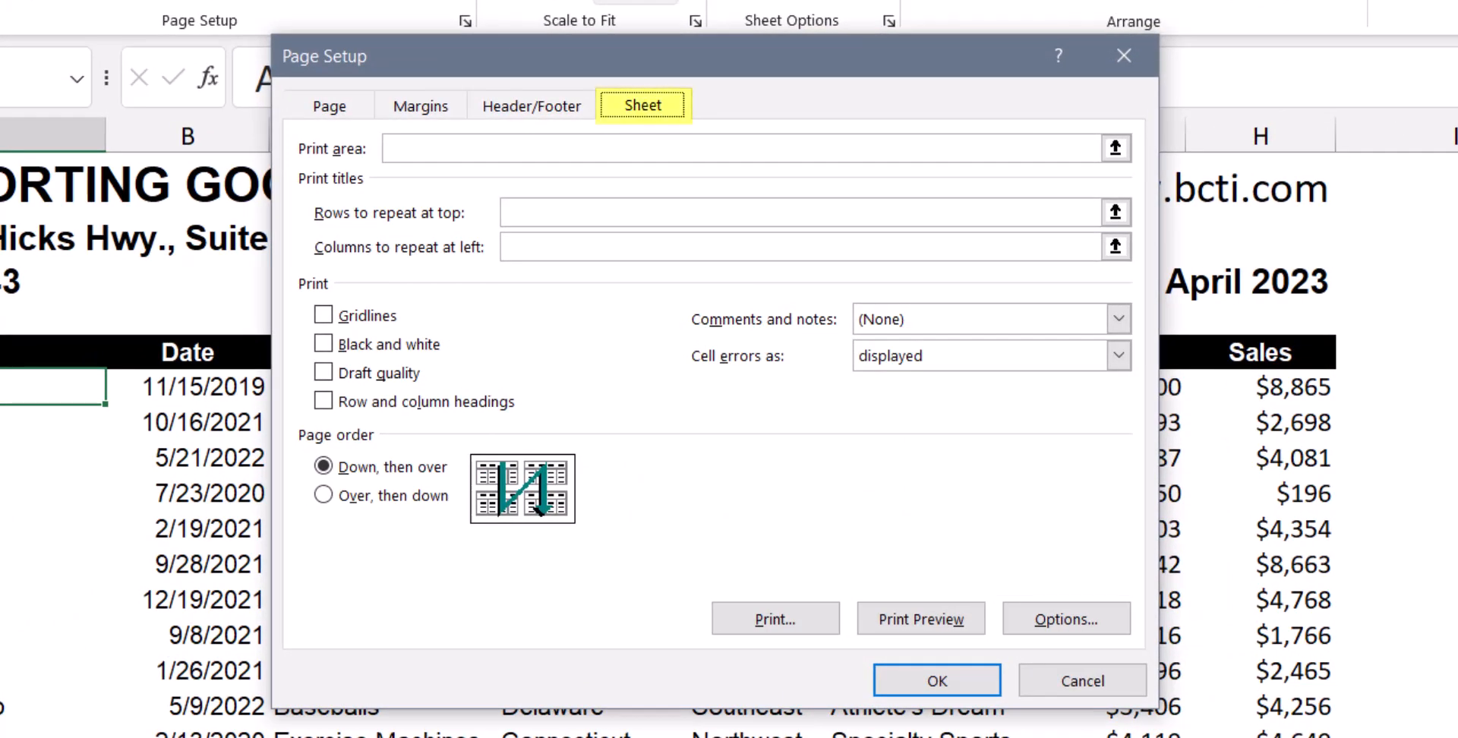
On the Sheet settings, choose rows 1:5 as the rows to repeat at top.
left_click(809, 213)
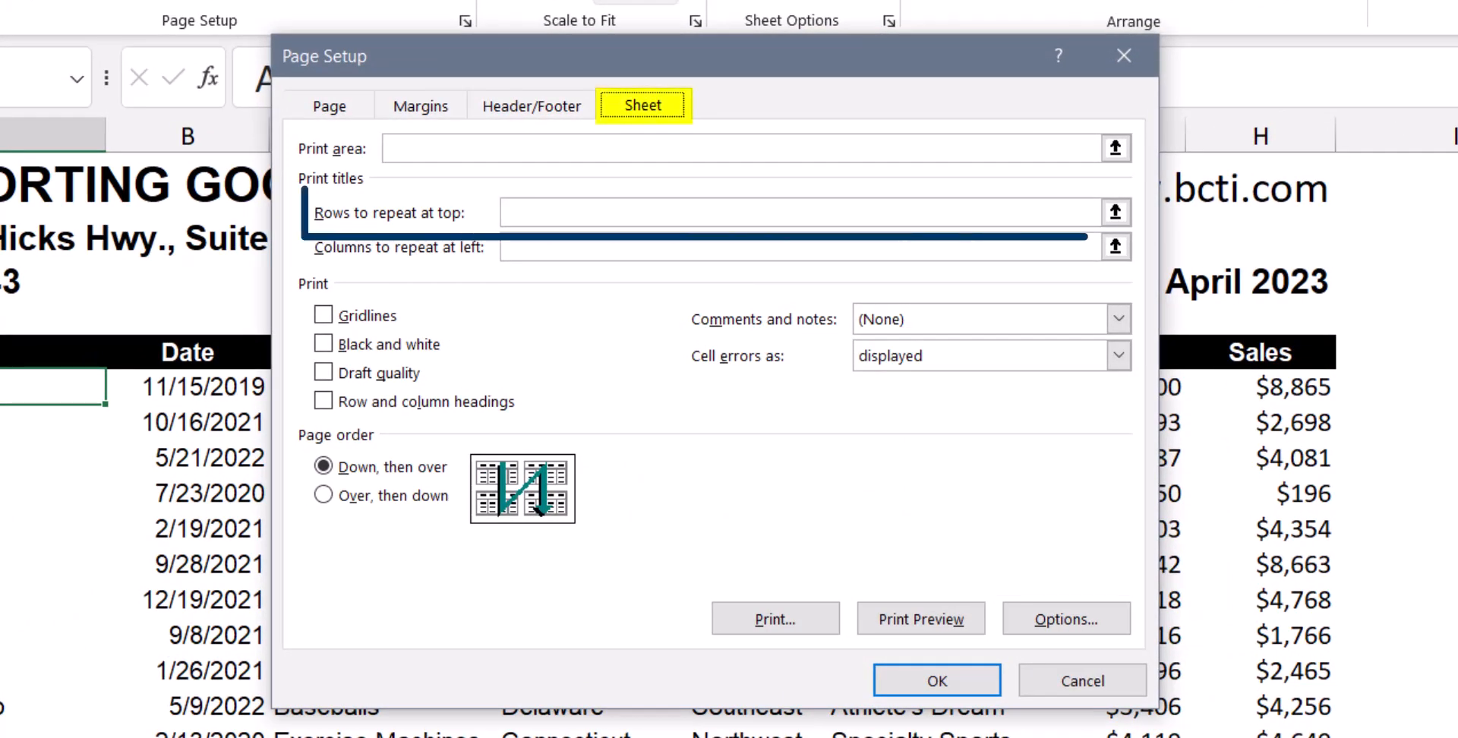
left_click(809, 213)
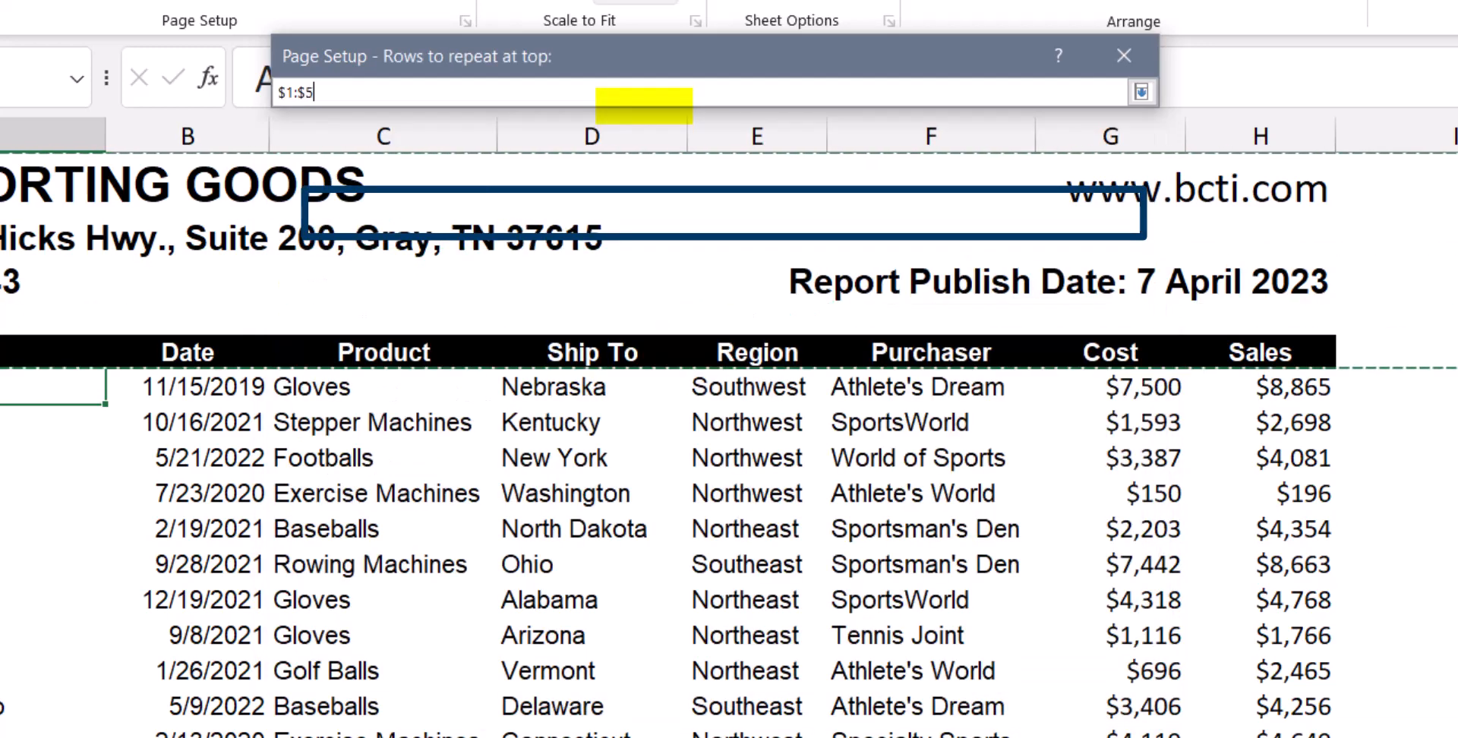
left_click(1140, 92)
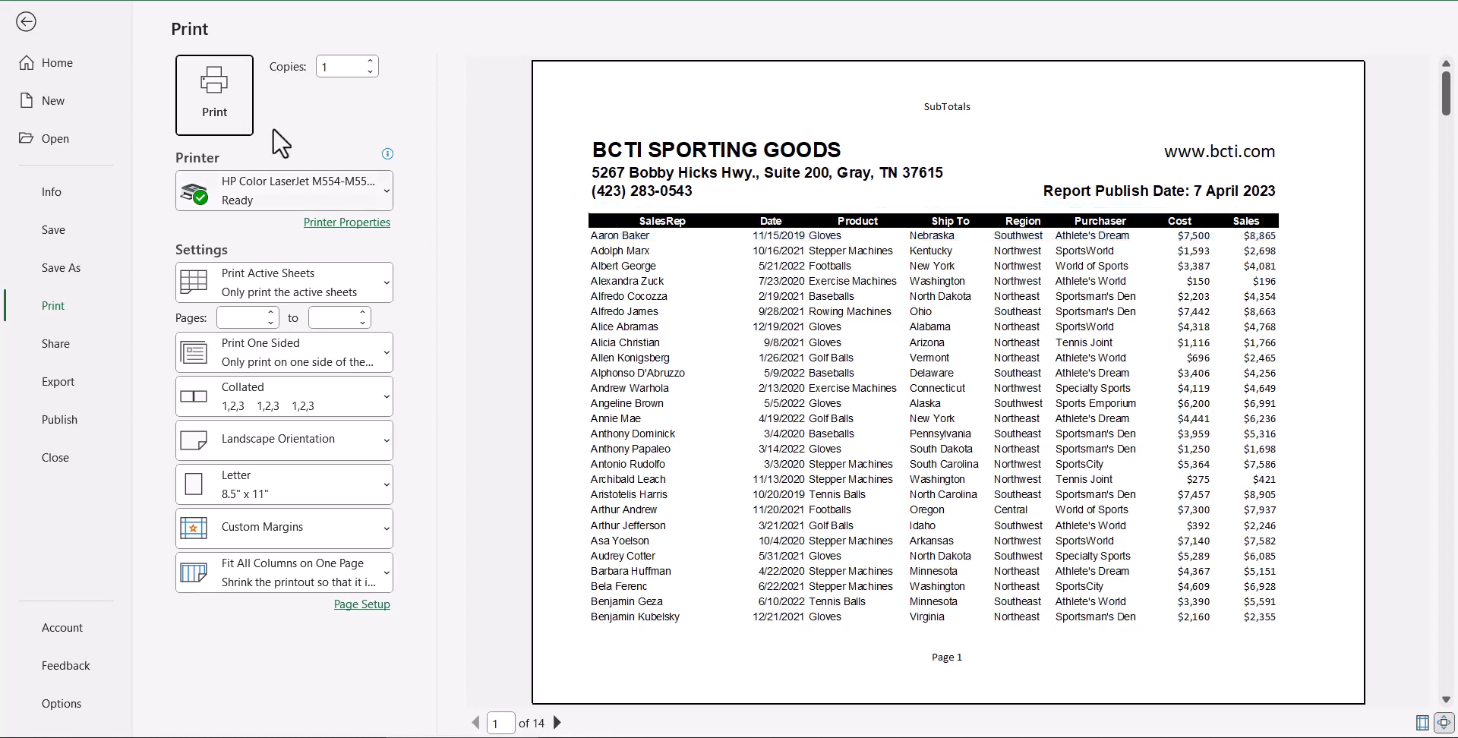
Replace the repeat rows with $5:$5 via Print Titles and preview the 12-page printout.
left_click(24, 21)
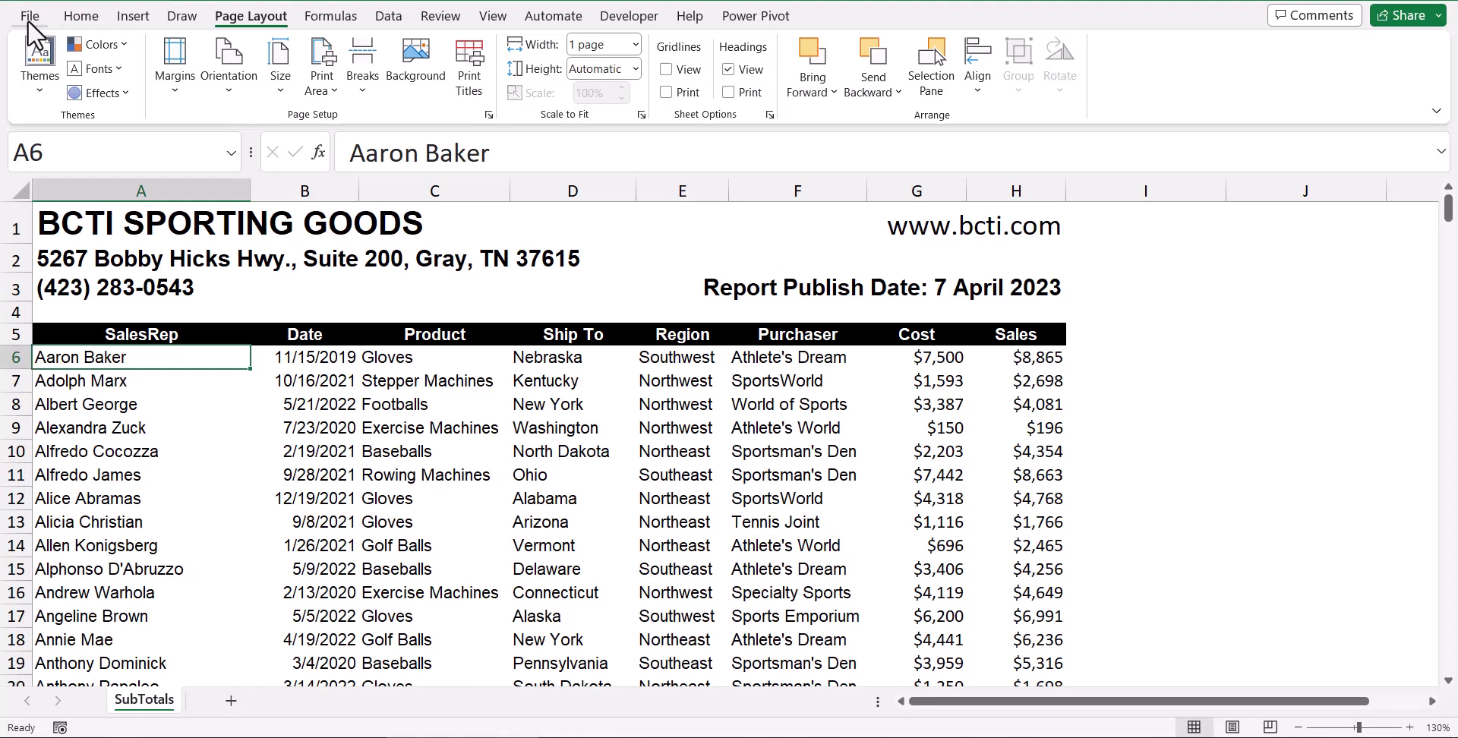
mouse_move(470, 66)
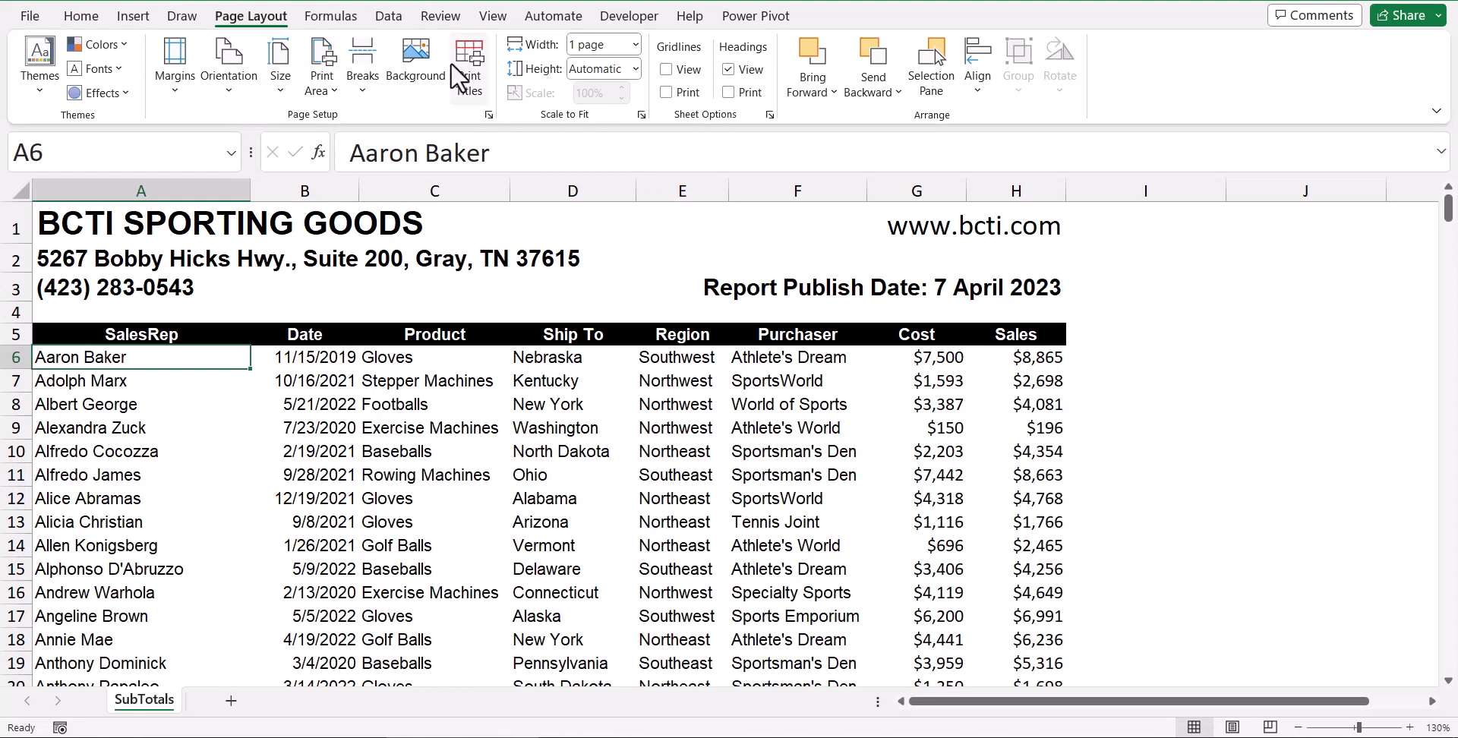
left_click(467, 66)
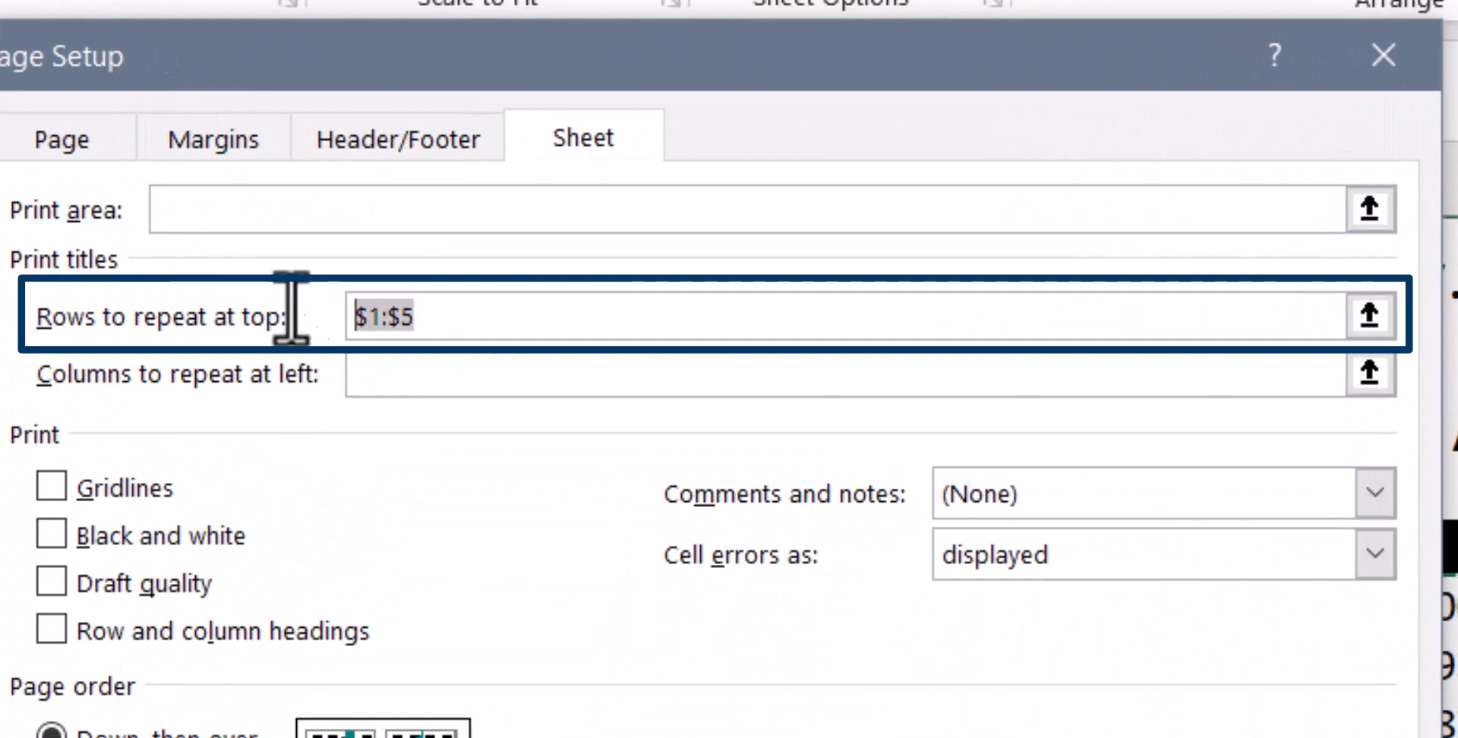
key("Delete")
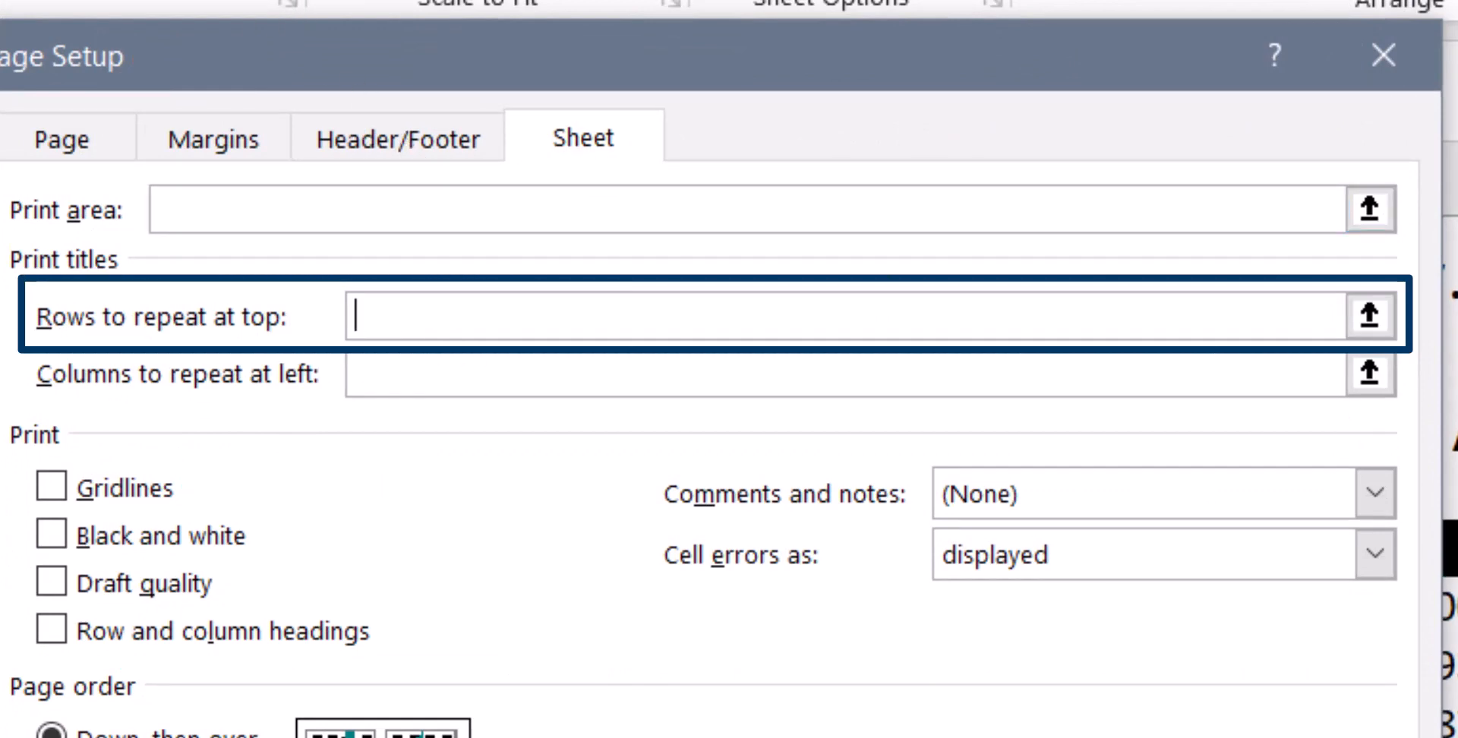
type("$5:$5")
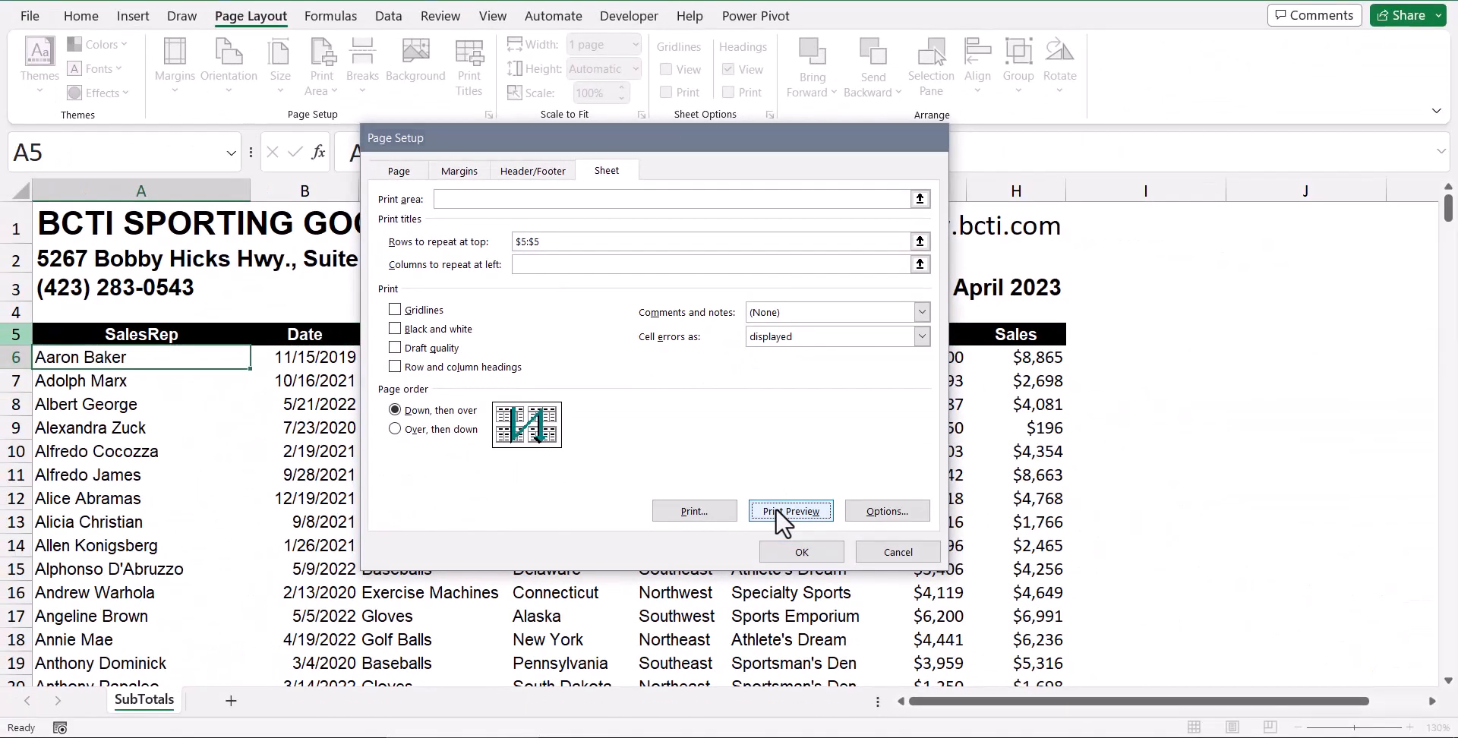
left_click(789, 510)
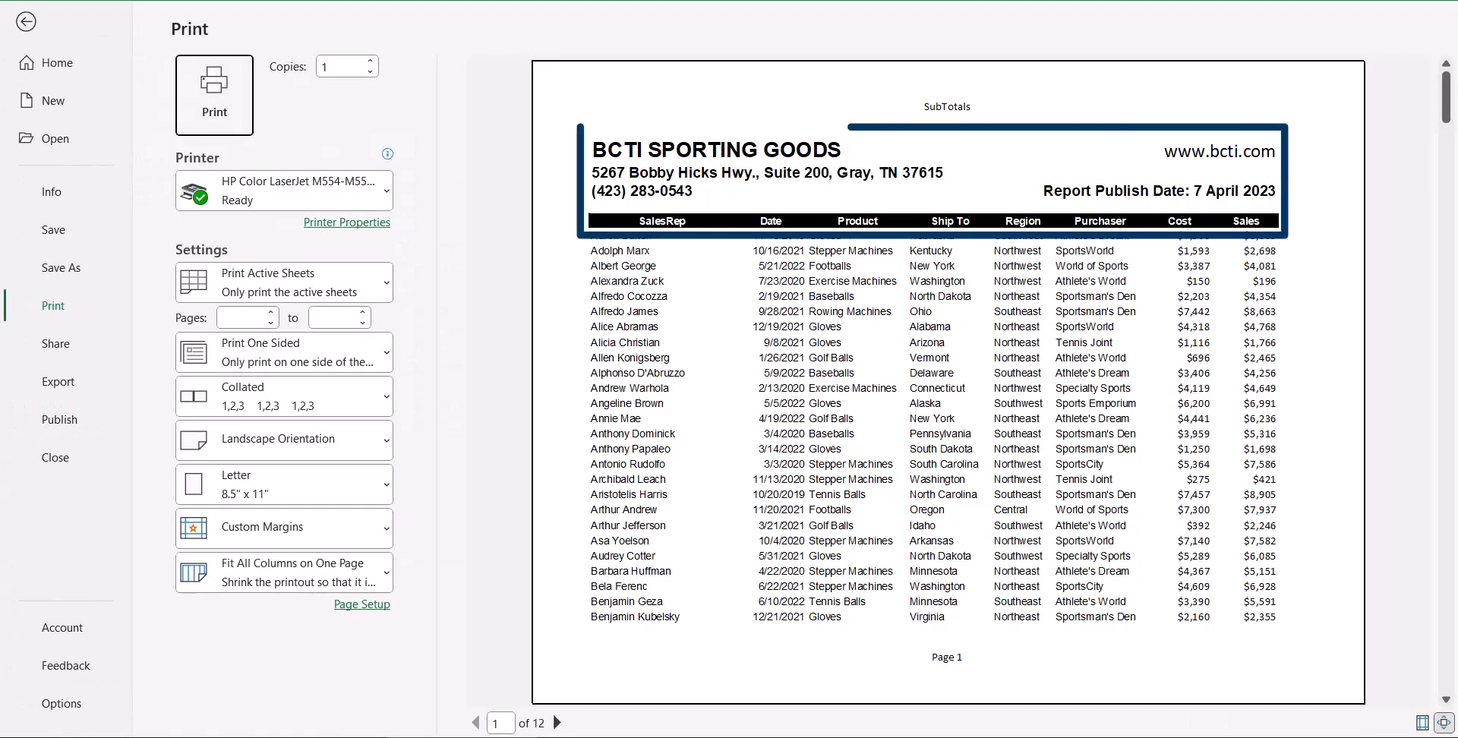